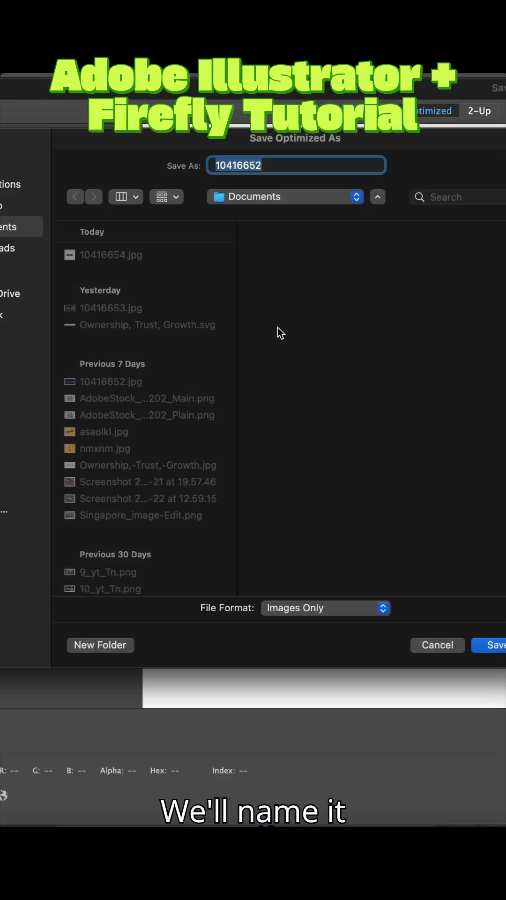
- Save the exported bat logo image as 'asasasas' (Images Only) into Documents
{"action": "type", "text": "asasasas"}
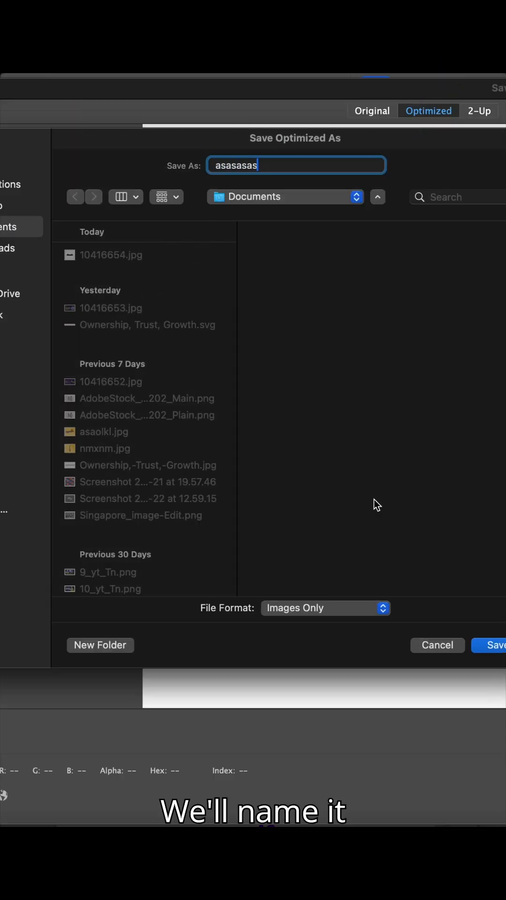
{"action": "left_click", "coordinate": [497, 644]}
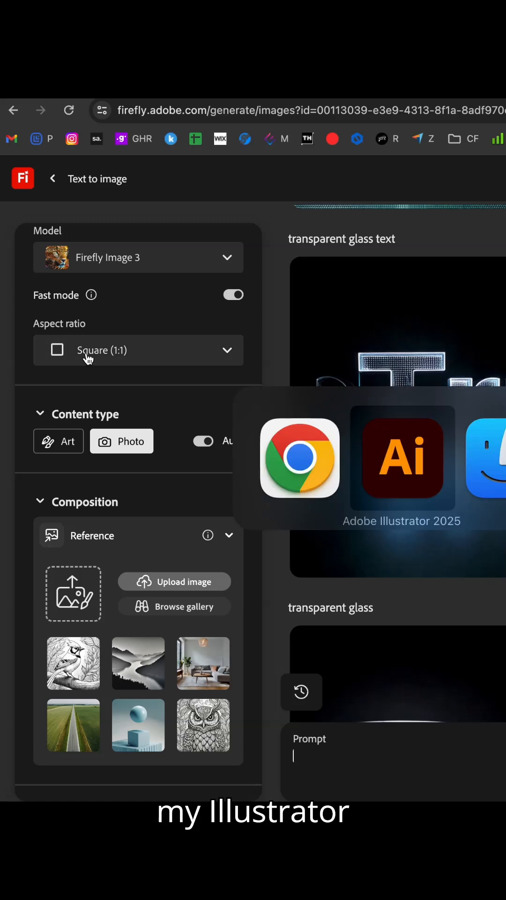
- Switch to the Firefly tab and bring the earlier silver metal sphere and bat generations into view
{"action": "left_click", "coordinate": [402, 459]}
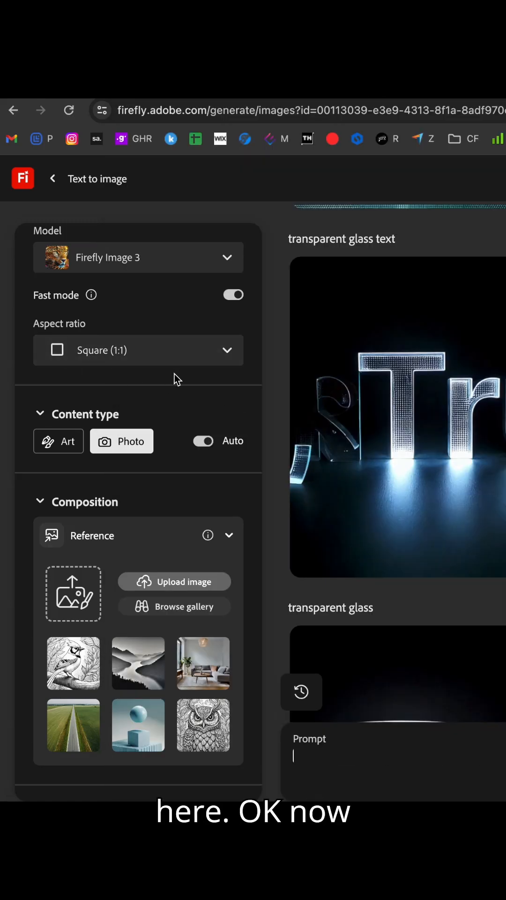
{"action": "scroll", "scroll_direction": "down", "scroll_amount": 3}
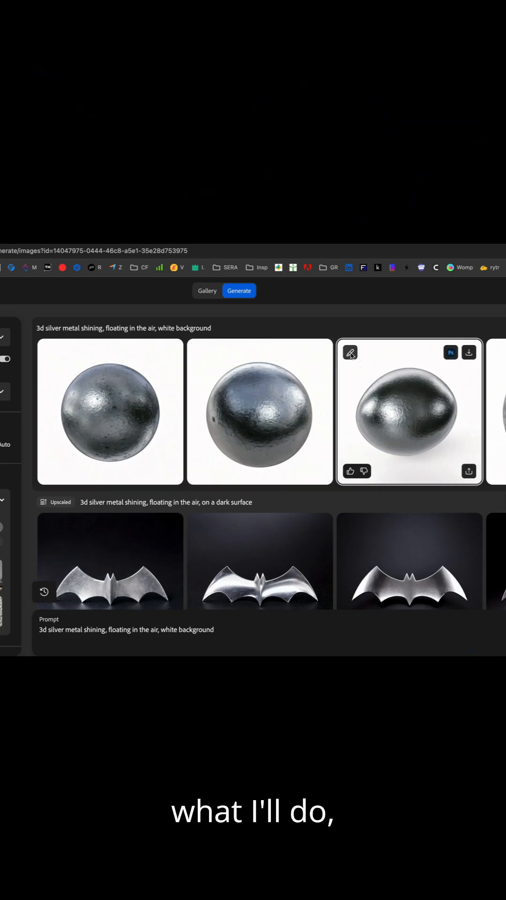
- Set the exported bat image as the Composition reference at full strength and generate silver bats on a dark background
{"action": "left_click", "coordinate": [350, 352]}
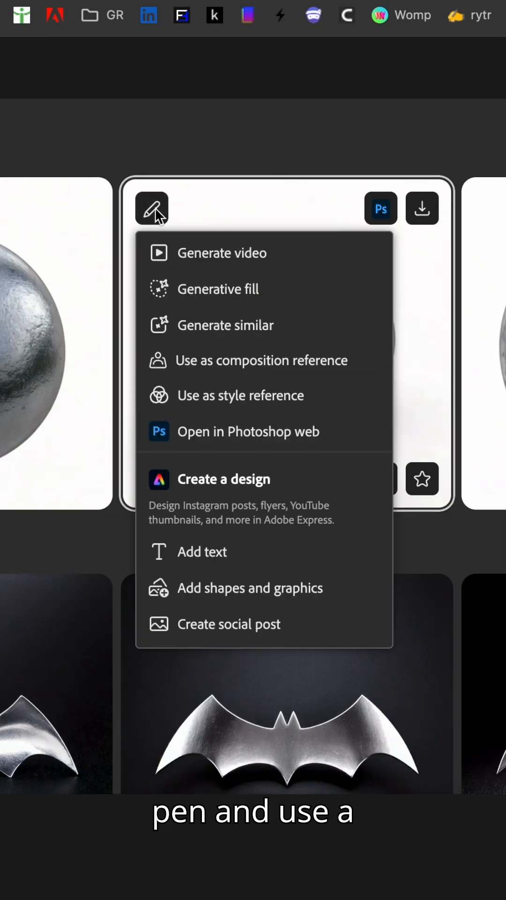
{"action": "left_click", "coordinate": [152, 209]}
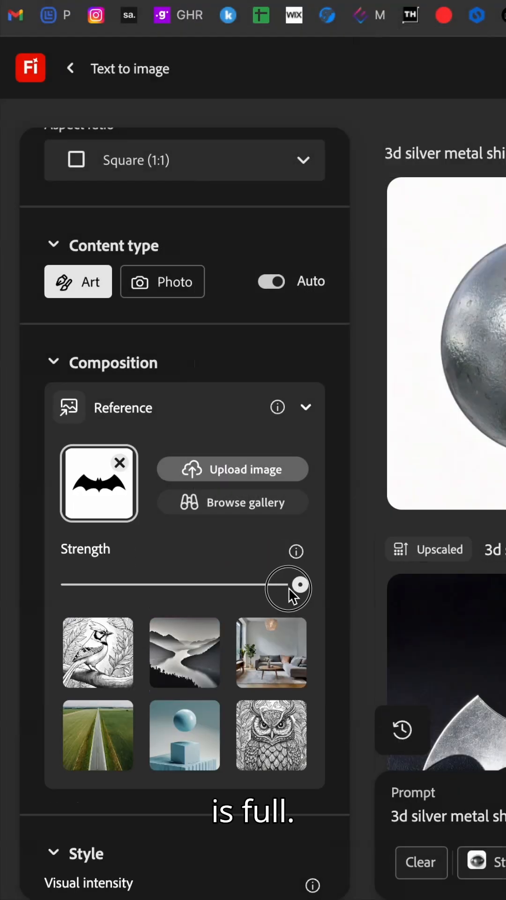
{"action": "scroll", "scroll_direction": "down", "scroll_amount": 3}
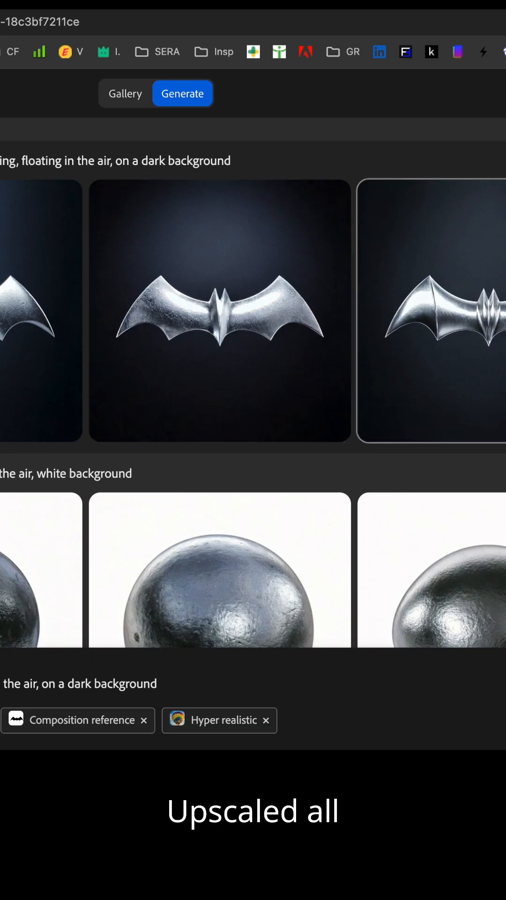
{"action": "mouse_move", "coordinate": [216, 316]}
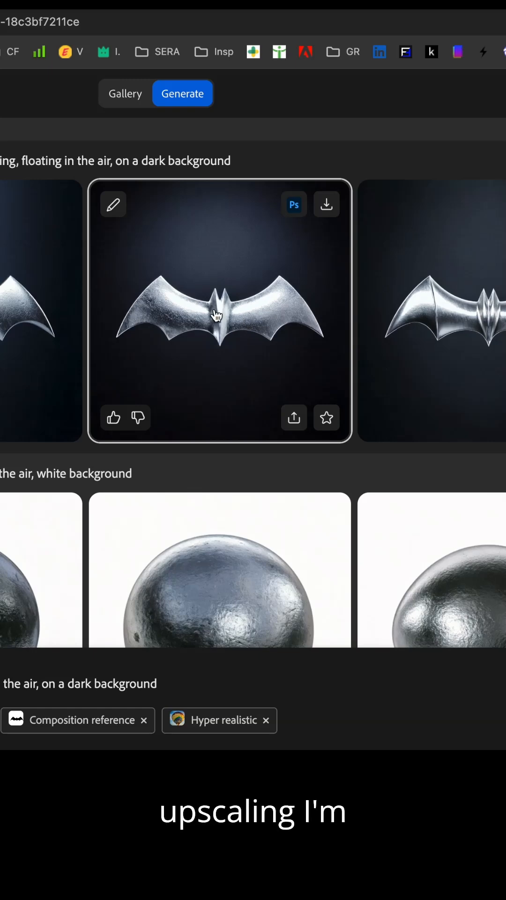
- View the second dark-background silver bat render enlarged as the upscaled, detailed image
{"action": "left_click", "coordinate": [219, 313]}
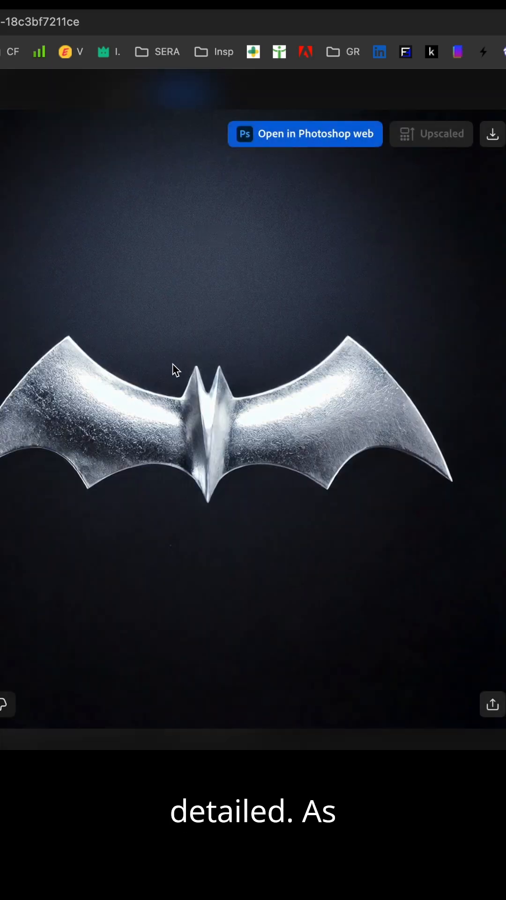